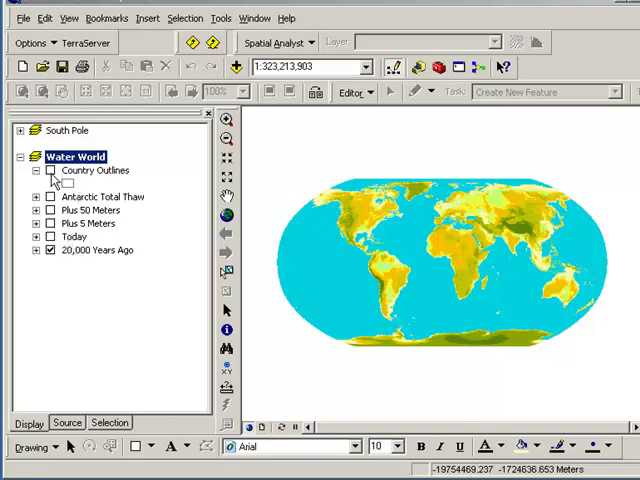
Turn on the Country Outlines layer so country borders draw on the map
{"action": "left_click", "coordinate": [48, 170]}
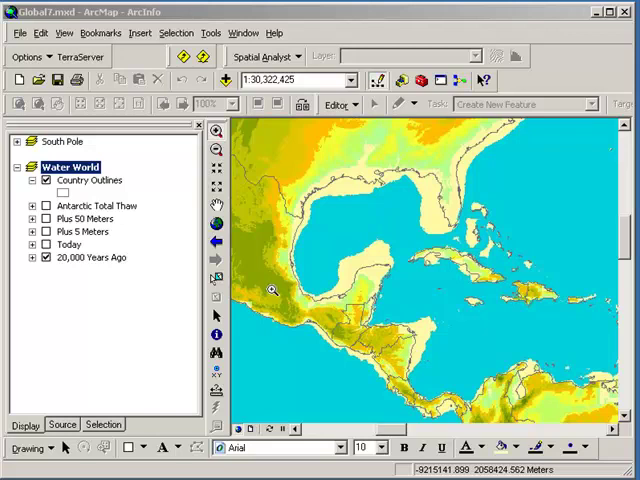
Label the Country Outlines layer with country names, keeping Always horizontal placement
{"action": "right_click", "coordinate": [88, 180]}
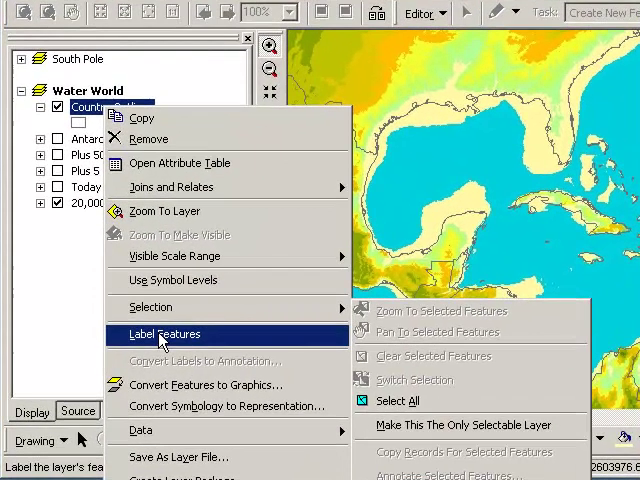
{"action": "left_click", "coordinate": [164, 334]}
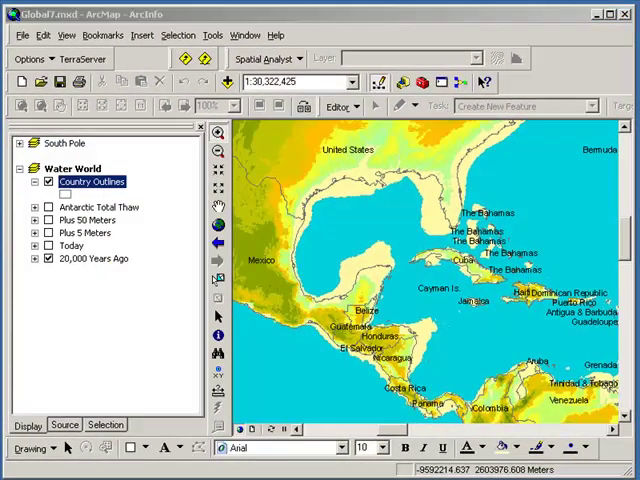
{"action": "double_click", "coordinate": [90, 180]}
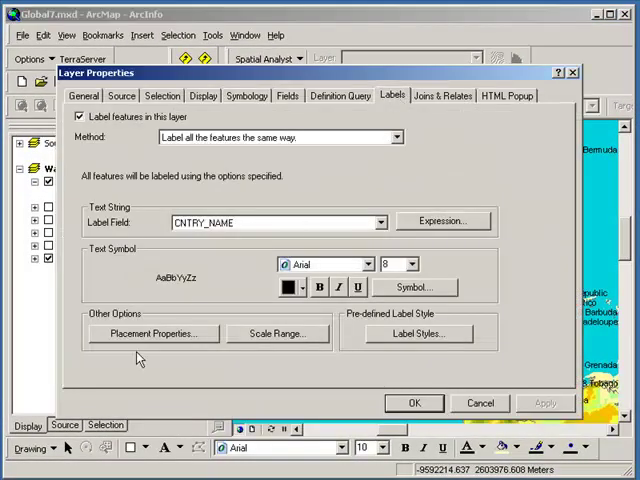
{"action": "left_click", "coordinate": [152, 332]}
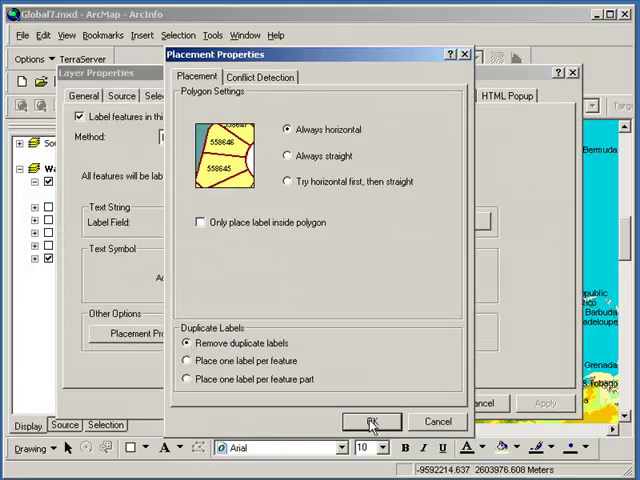
{"action": "left_click", "coordinate": [372, 420]}
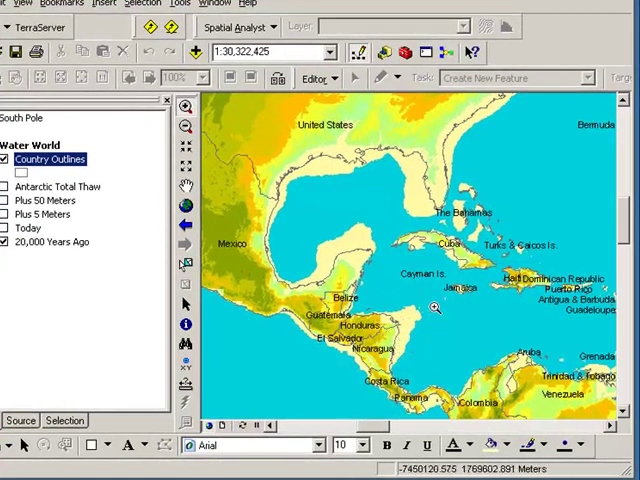
{"action": "mouse_move", "coordinate": [368, 226]}
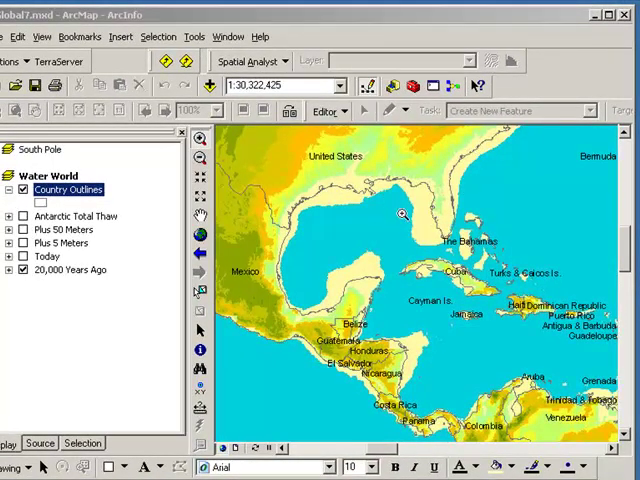
{"action": "mouse_move", "coordinate": [338, 228]}
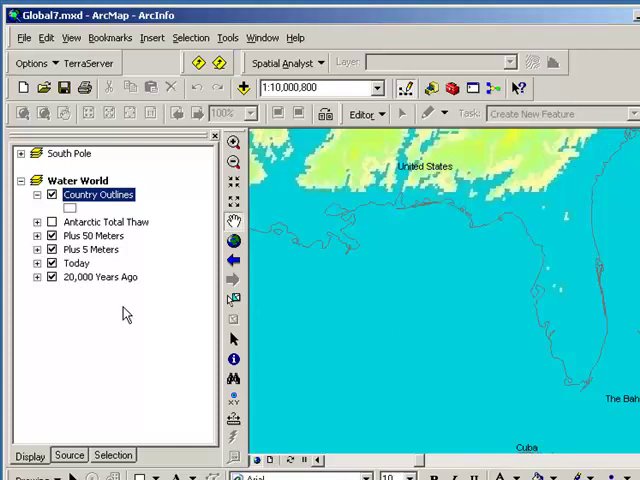
{"action": "mouse_move", "coordinate": [232, 224]}
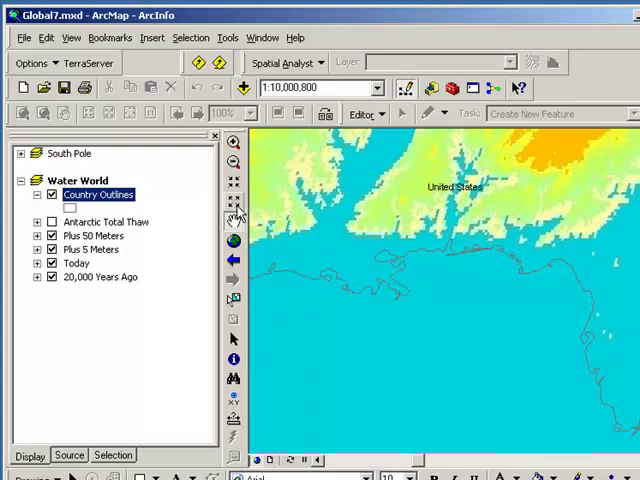
Zoom out two fixed steps to show the Gulf coast and southeastern US
{"action": "left_click", "coordinate": [232, 164]}
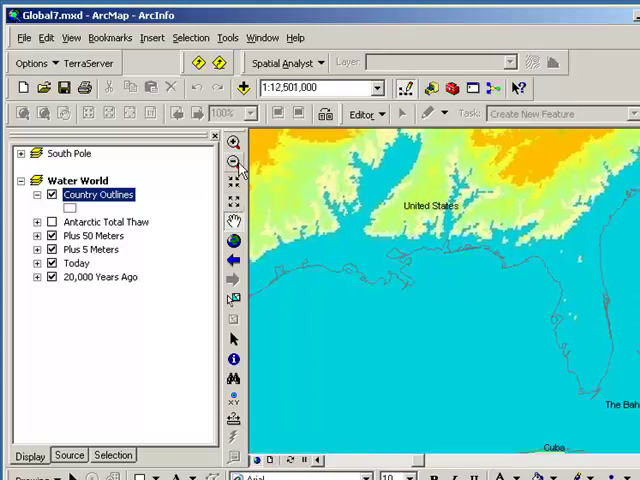
{"action": "left_click", "coordinate": [232, 164]}
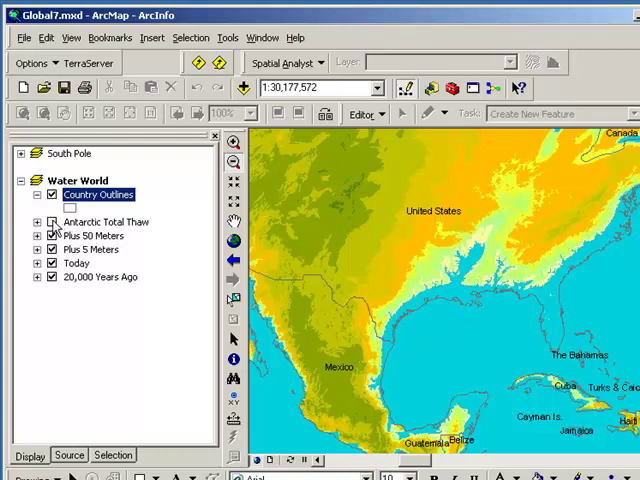
Zoom in on the Greater Antilles around Cuba and Hispaniola
{"action": "left_click", "coordinate": [52, 220]}
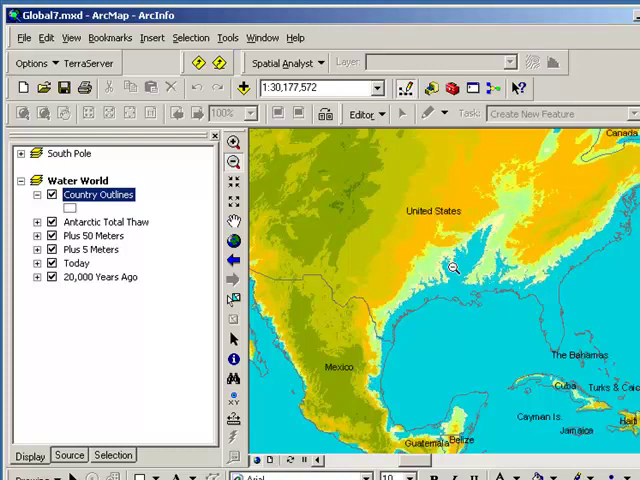
{"action": "mouse_move", "coordinate": [476, 232]}
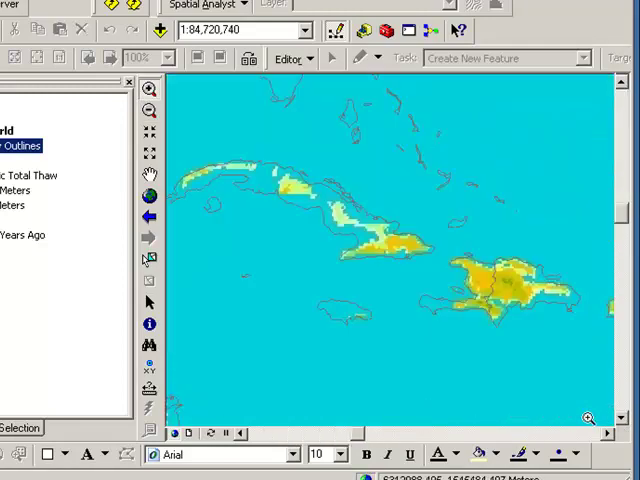
{"action": "left_click", "coordinate": [436, 278]}
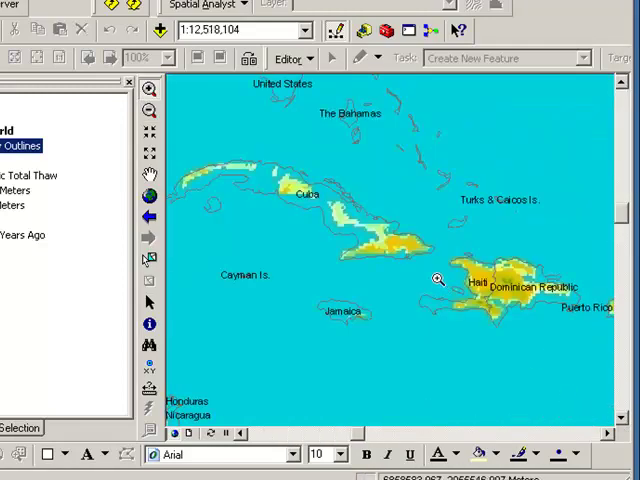
{"action": "mouse_move", "coordinate": [418, 276]}
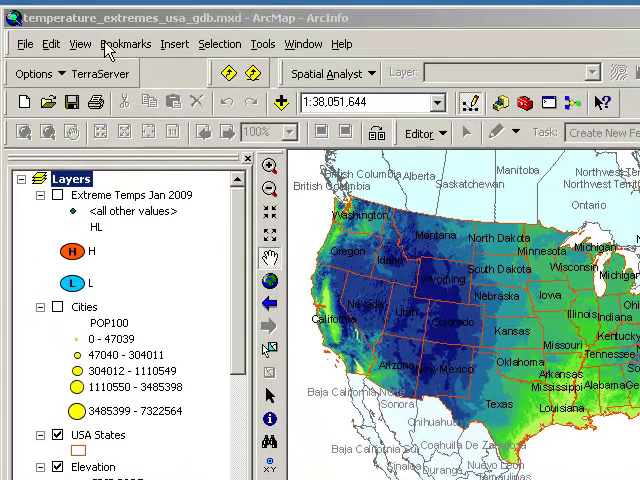
Open temperature_extremes_usa_gdb.mxd and zoom out a fixed step to see more of the map
{"action": "left_click", "coordinate": [130, 44]}
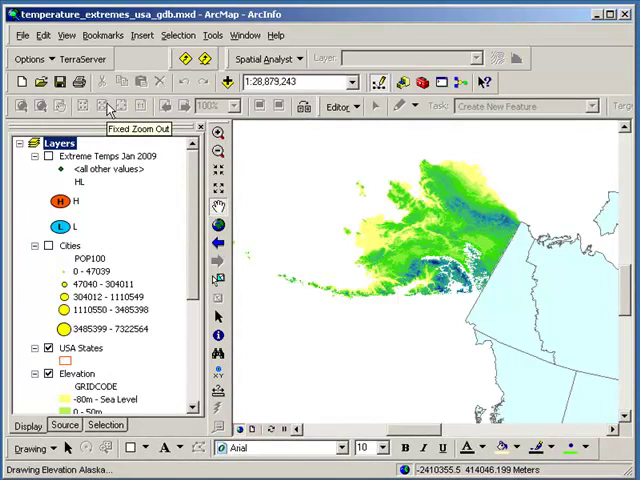
{"action": "left_click", "coordinate": [106, 36]}
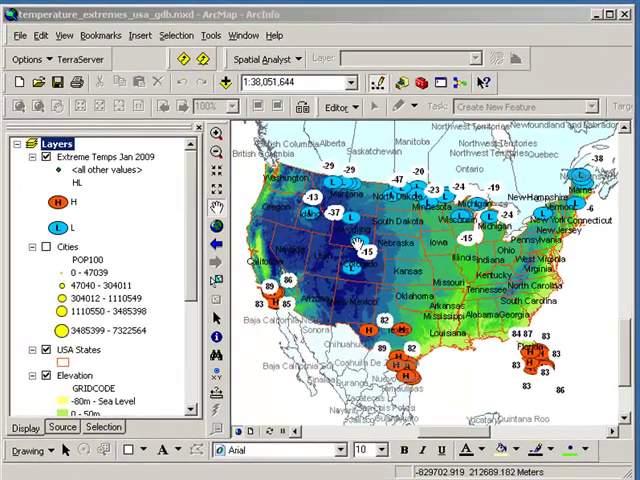
{"action": "mouse_move", "coordinate": [348, 232]}
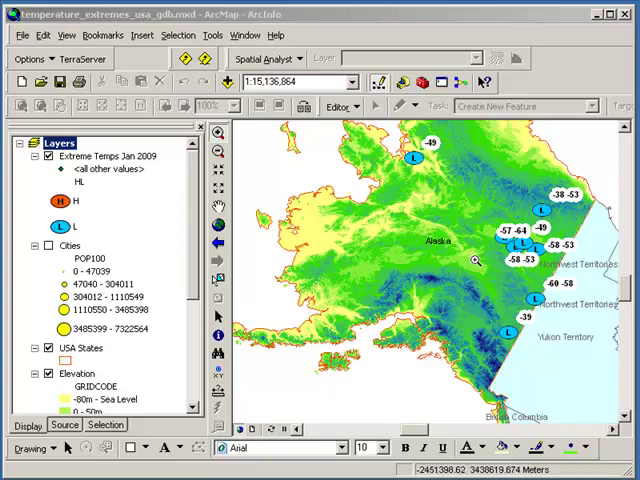
{"action": "mouse_move", "coordinate": [444, 182]}
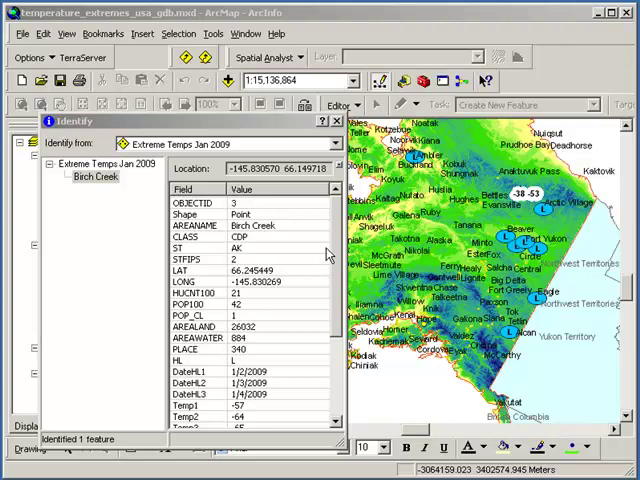
{"action": "scroll", "scroll_direction": "down", "scroll_amount": 3}
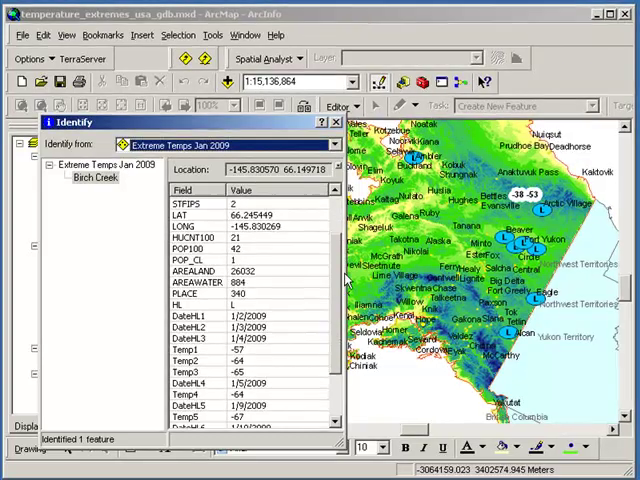
{"action": "scroll", "scroll_direction": "down", "scroll_amount": 3}
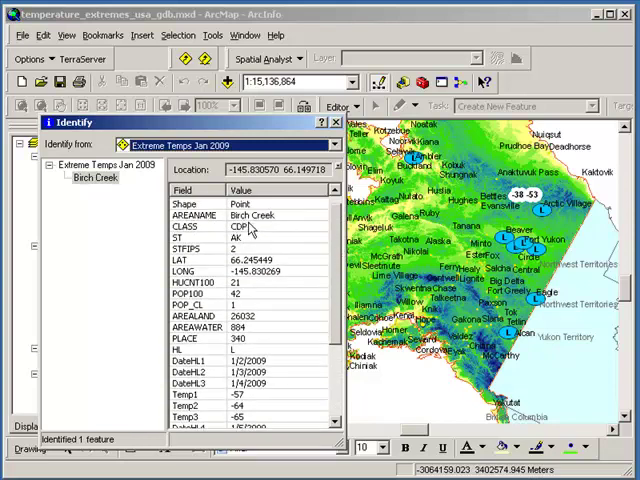
{"action": "scroll", "scroll_direction": "down", "scroll_amount": 3}
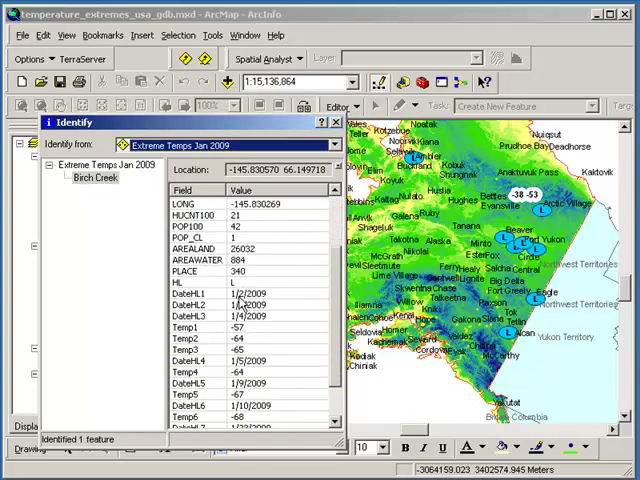
{"action": "scroll", "scroll_direction": "down", "scroll_amount": 3}
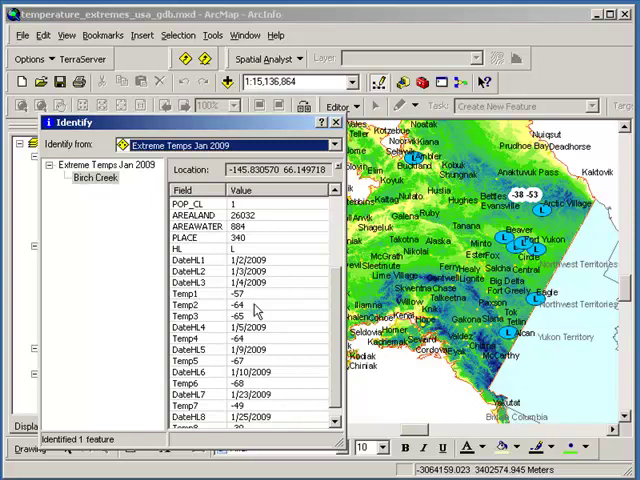
{"action": "mouse_move", "coordinate": [258, 328]}
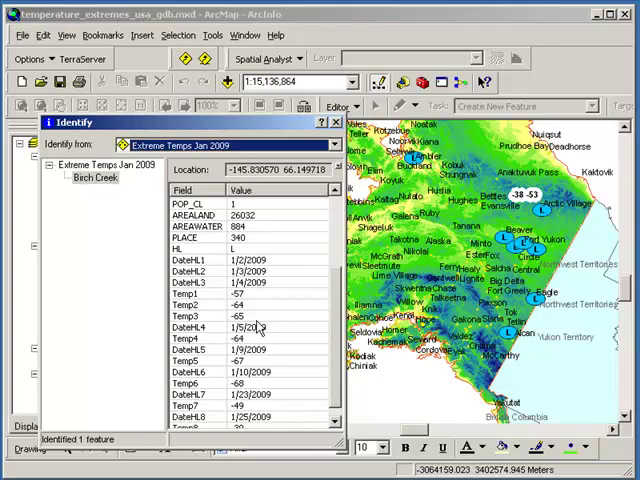
{"action": "mouse_move", "coordinate": [264, 336]}
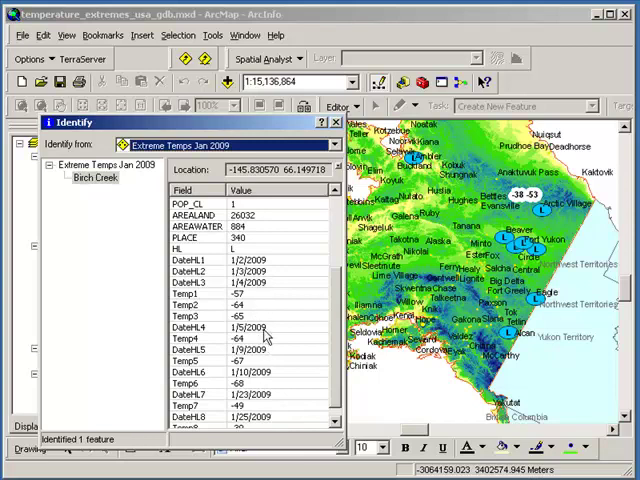
{"action": "scroll", "scroll_direction": "down", "scroll_amount": 3}
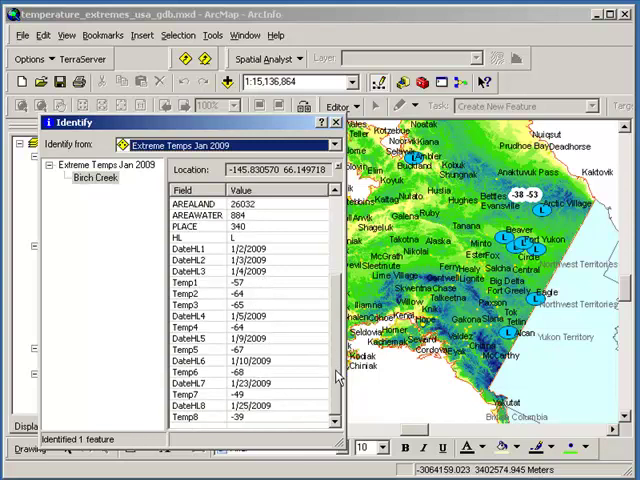